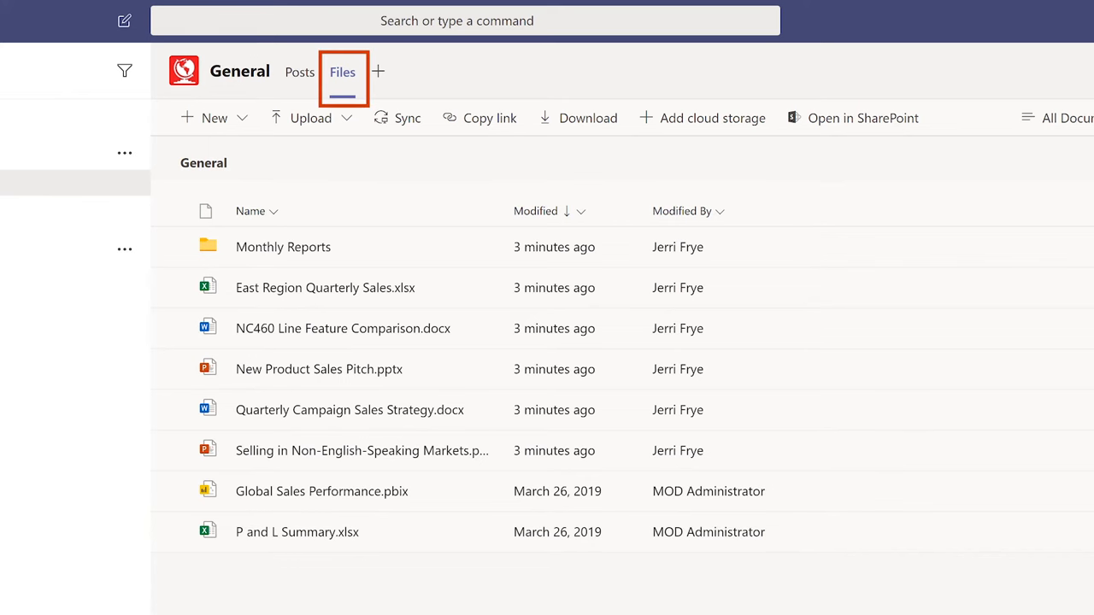
pyautogui.moveTo(862, 118)
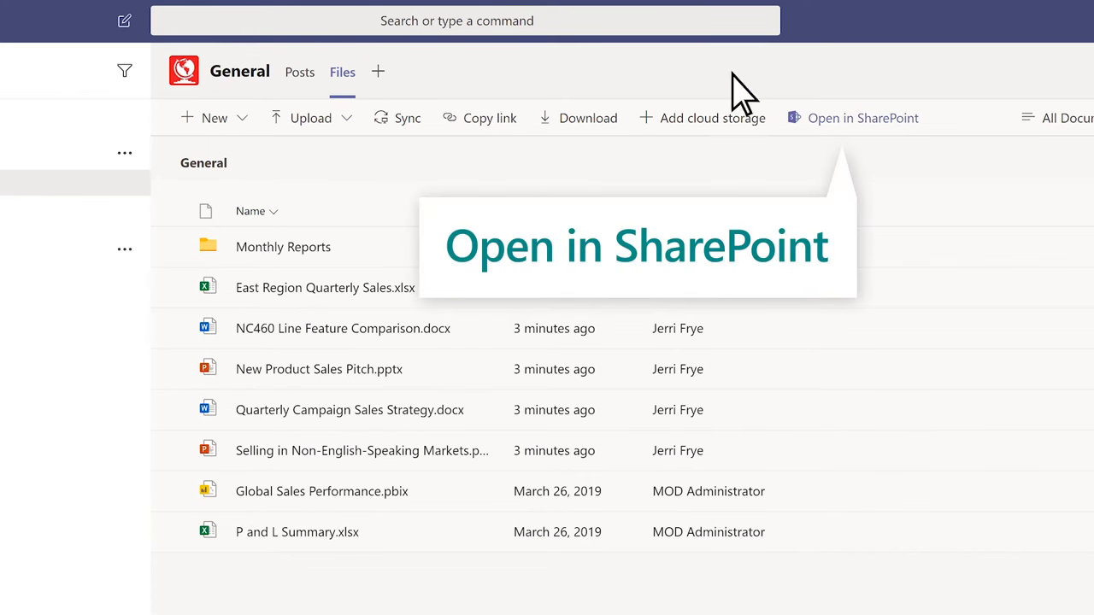
# Step: View the General channel's files in the SharePoint document library
pyautogui.click(862, 118)
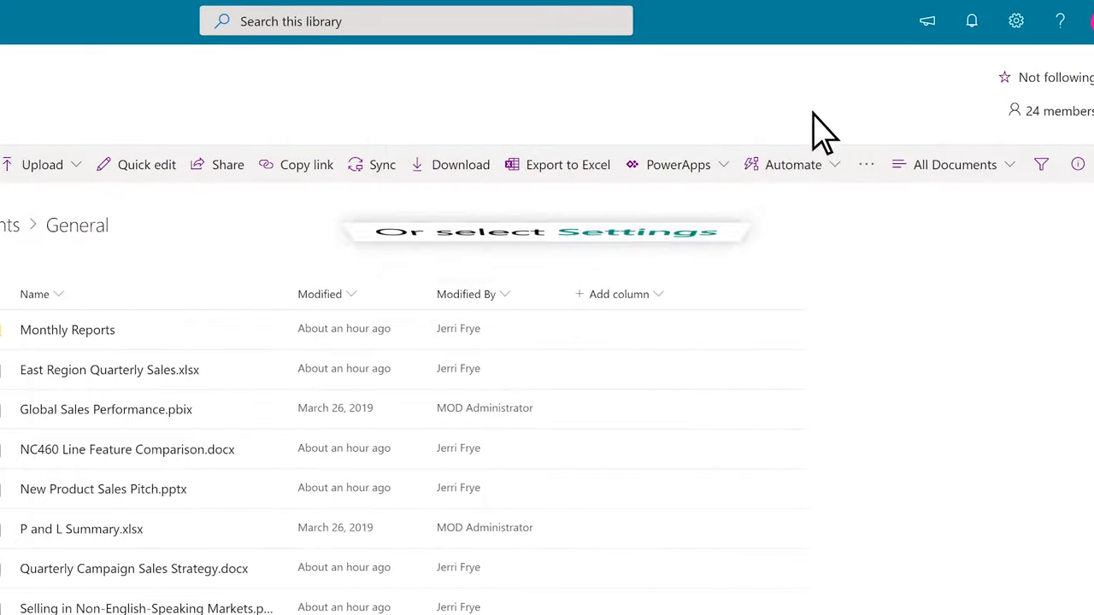
# Step: Go to the site's contents page via the Settings gear
pyautogui.click(1016, 21)
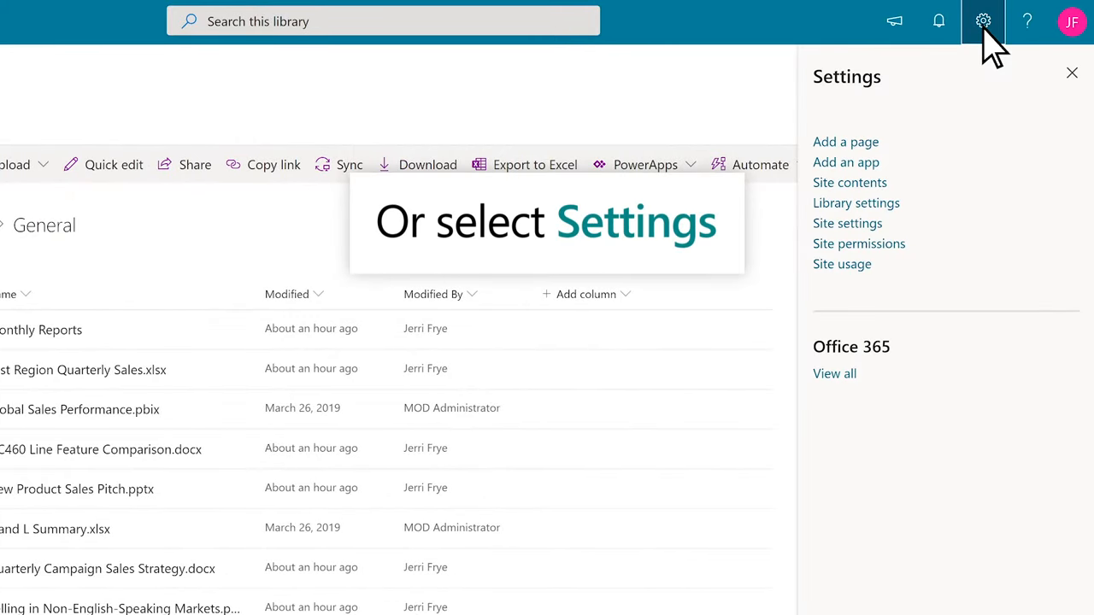
pyautogui.click(849, 181)
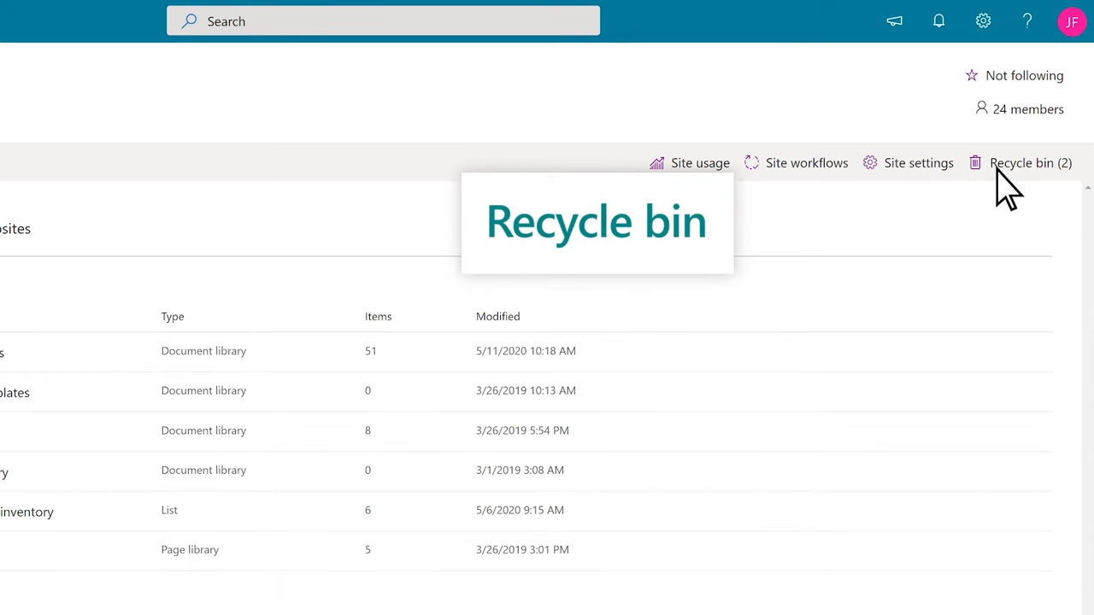
# Step: From the recycle bin, restore P and L Summary.xlsx and Laptop 8 to their original locations
pyautogui.click(1029, 162)
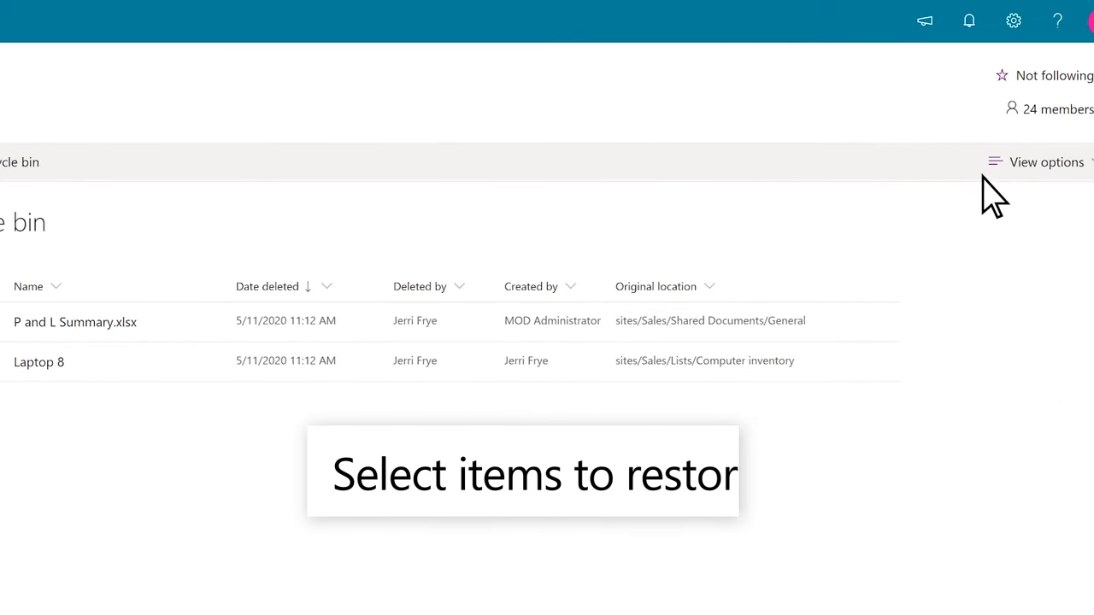
pyautogui.click(82, 360)
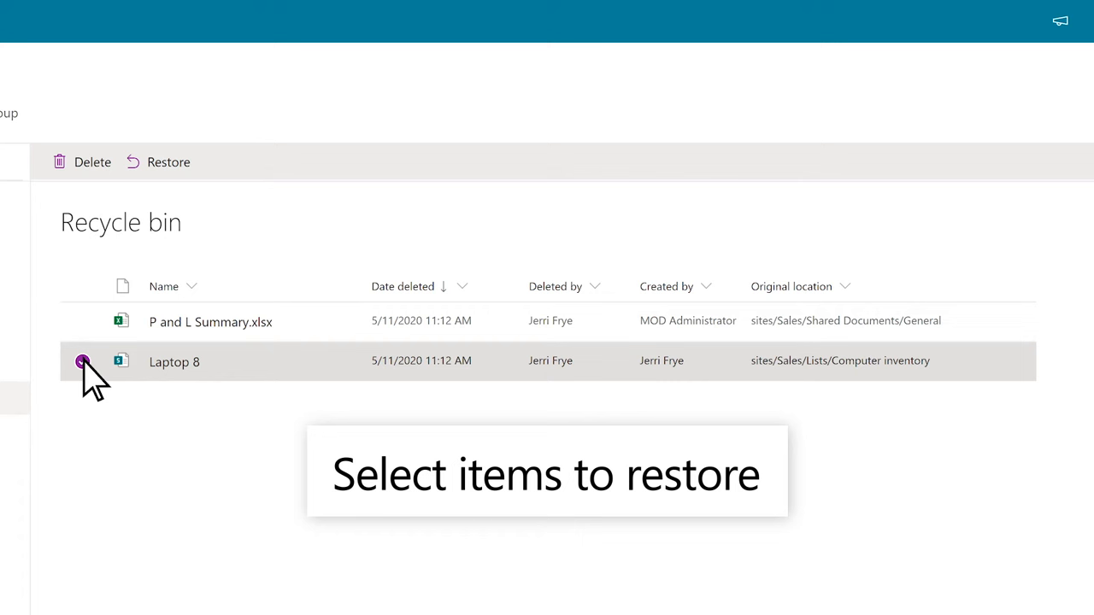
pyautogui.click(82, 286)
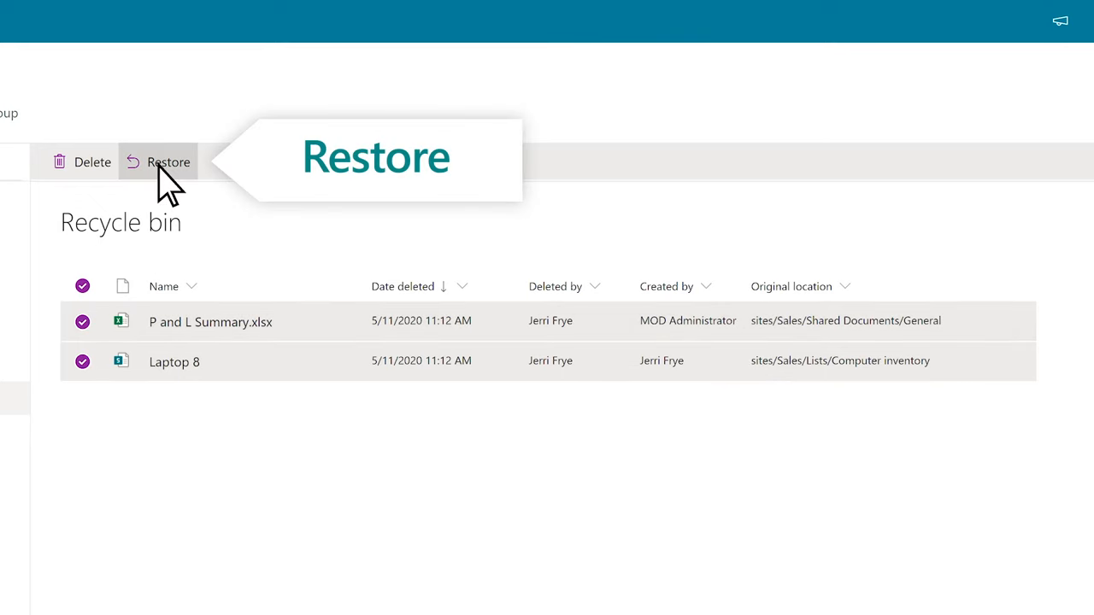
pyautogui.click(168, 161)
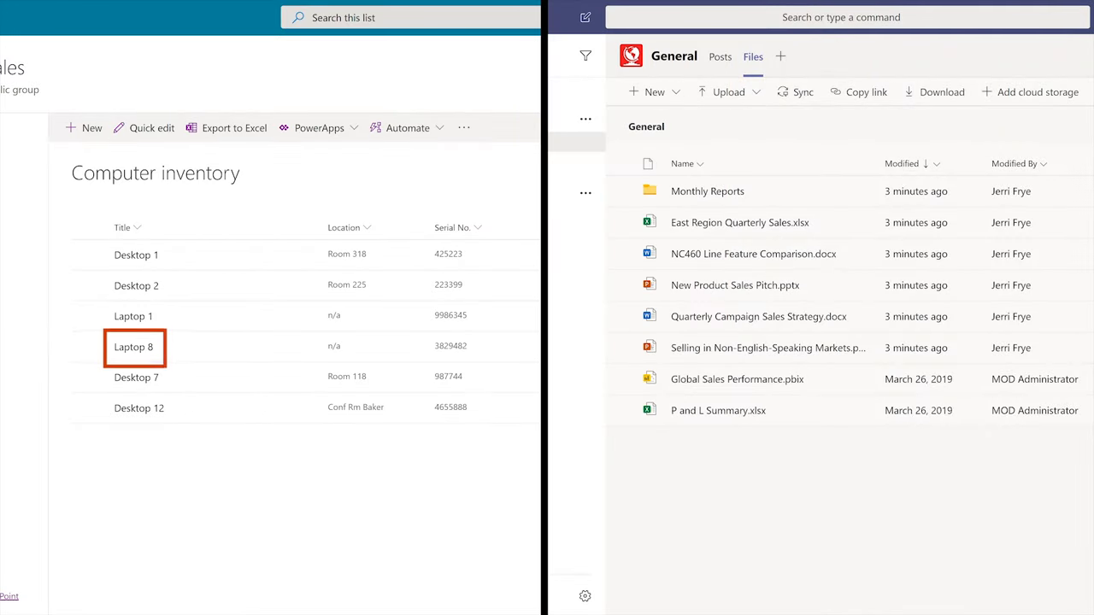
pyautogui.click(718, 411)
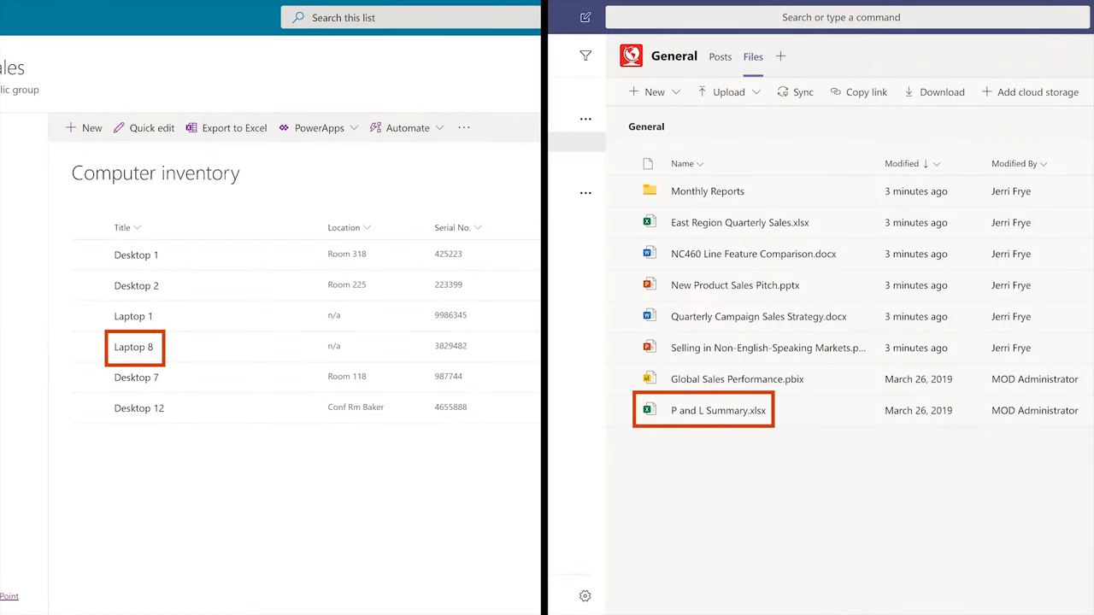